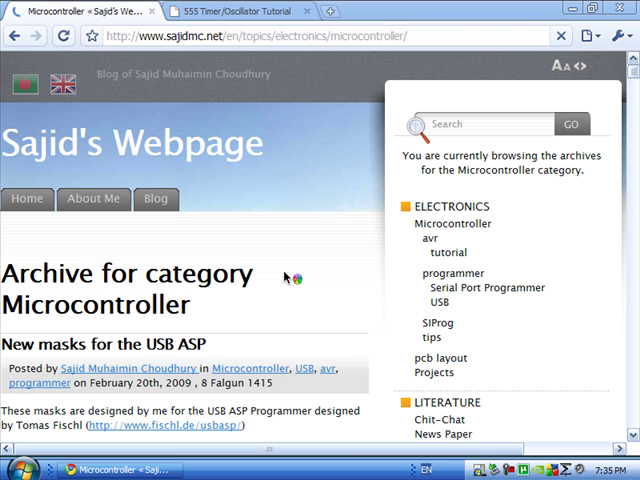
- Switch to the 555 Timer/Oscillator Tutorial tab and scroll to the 555 Timer Tester figure
{"action": "left_click", "coordinate": [240, 11]}
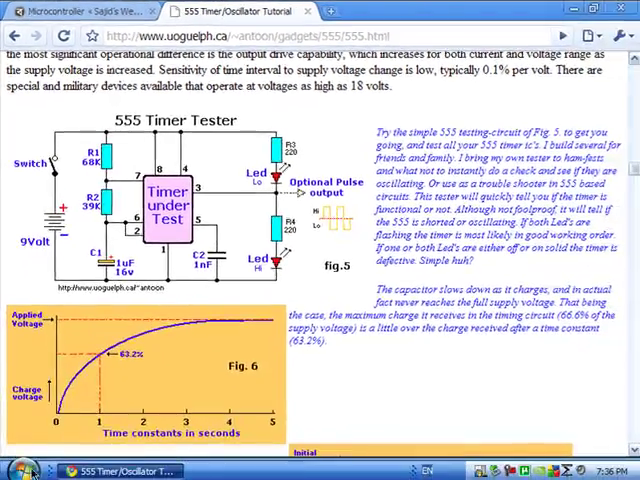
- Search 'isi' from the Start menu and launch ISIS 7 Professional
{"action": "left_click", "coordinate": [18, 470]}
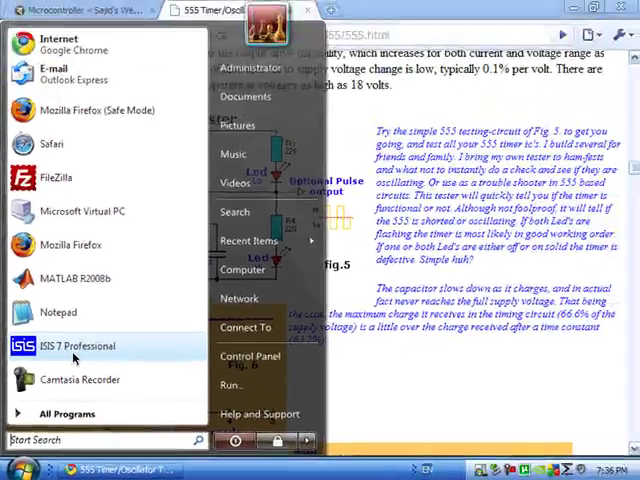
{"action": "type", "text": "isi"}
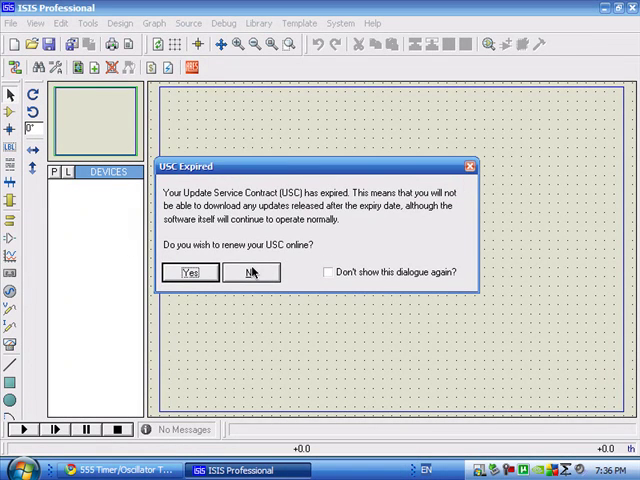
- Decline the expired update-contract renewal and switch back to the 555 tester diagram
{"action": "left_click", "coordinate": [249, 272]}
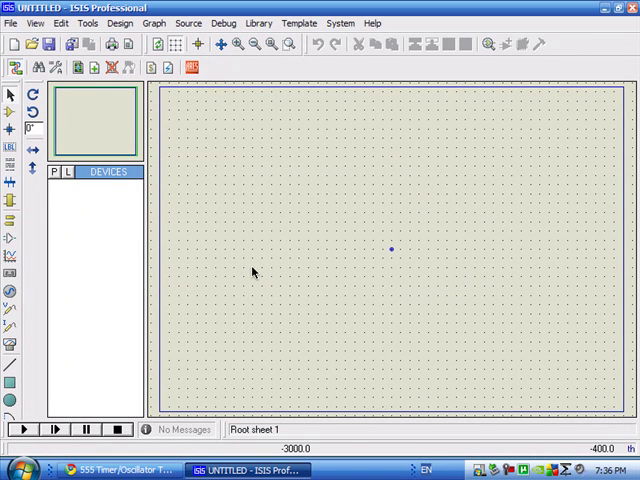
{"action": "left_click", "coordinate": [108, 470]}
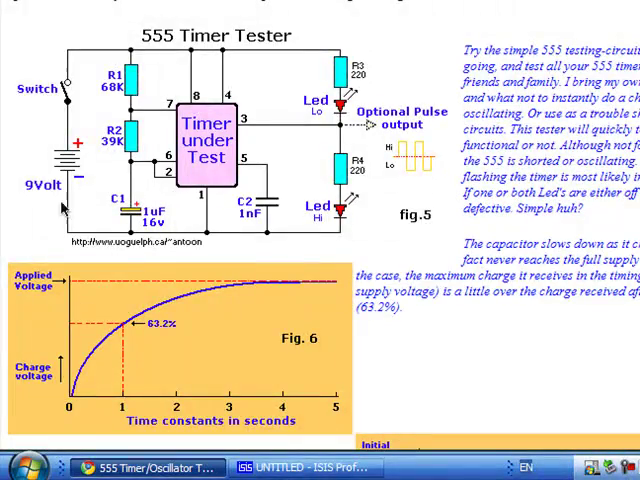
- Return from the Chrome circuit diagram to the blank untitled ISIS schematic
{"action": "left_click", "coordinate": [290, 468]}
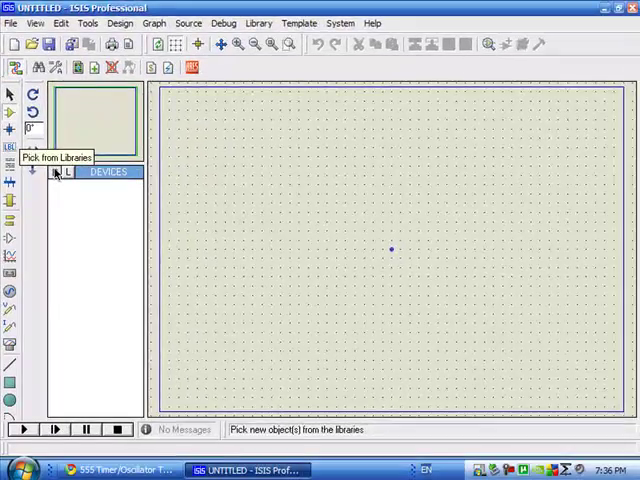
- Search the device library for '555' and preview the ANALOG 555 timer
{"action": "left_click", "coordinate": [54, 172]}
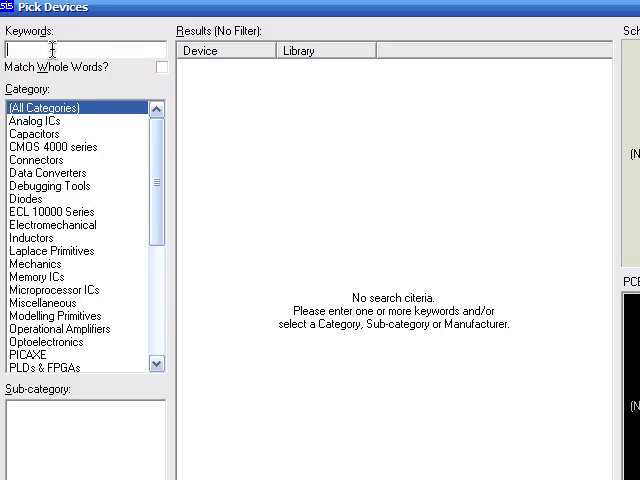
{"action": "type", "text": "555"}
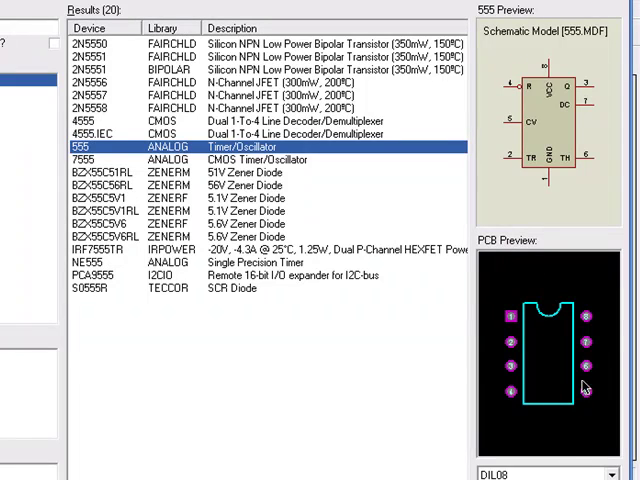
{"action": "mouse_move", "coordinate": [460, 395]}
{"action": "type", "text": "68k"}
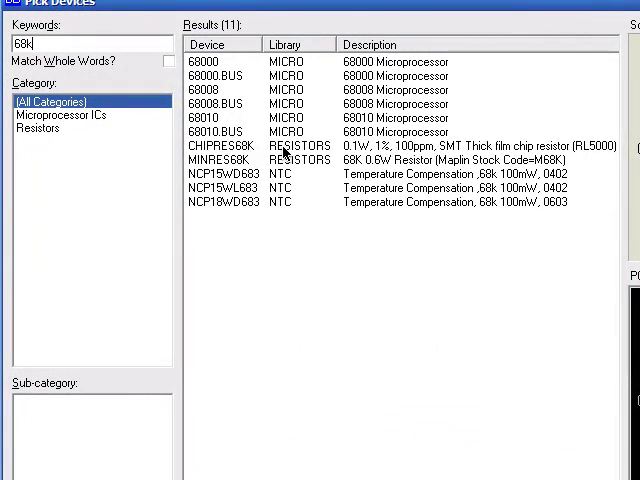
- Pick the MINRES68K and MINRES39K resistors, then search the library for 'LED'
{"action": "left_click", "coordinate": [300, 173]}
{"action": "type", "text": "39k"}
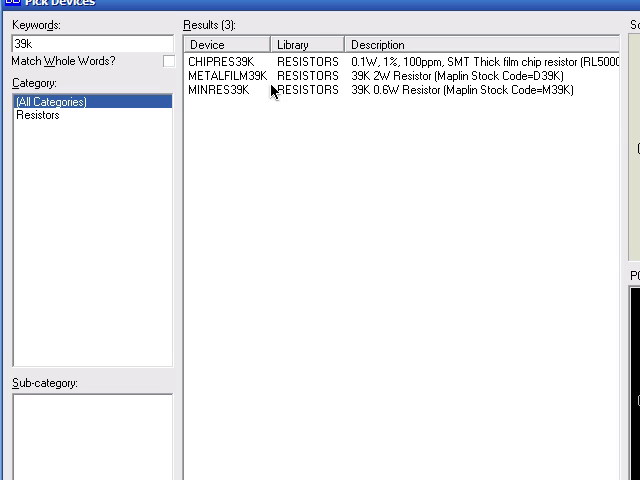
{"action": "left_click", "coordinate": [300, 94]}
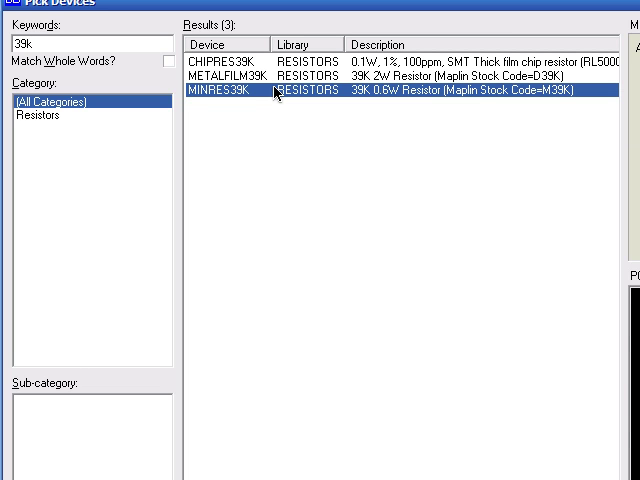
{"action": "type", "text": "LED"}
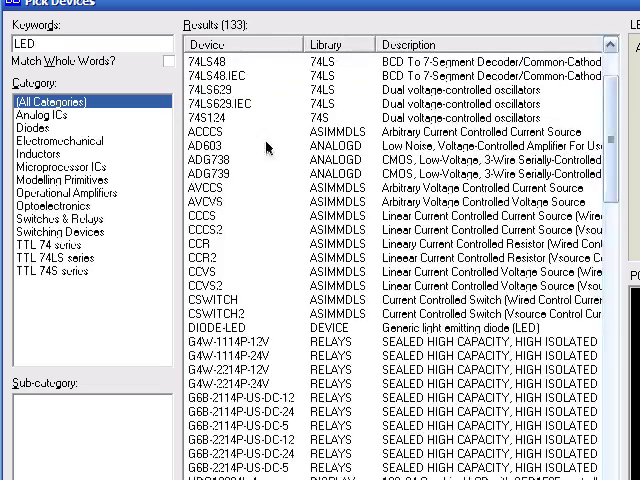
- Filter to Optoelectronics > LEDs and add the LED-BIBY bi-colour flashing LED
{"action": "left_click", "coordinate": [58, 187]}
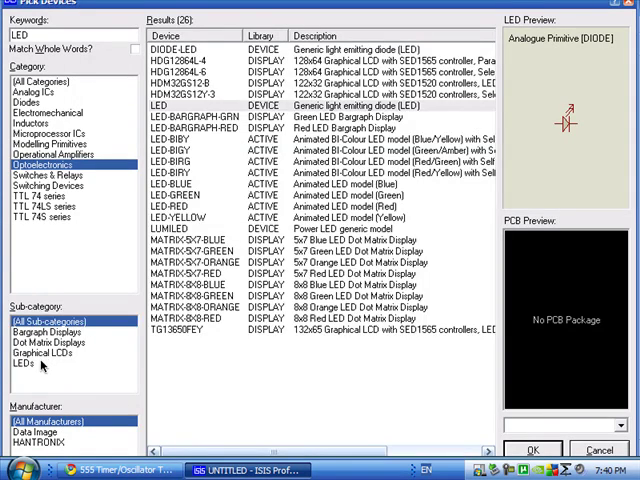
{"action": "left_click", "coordinate": [20, 363]}
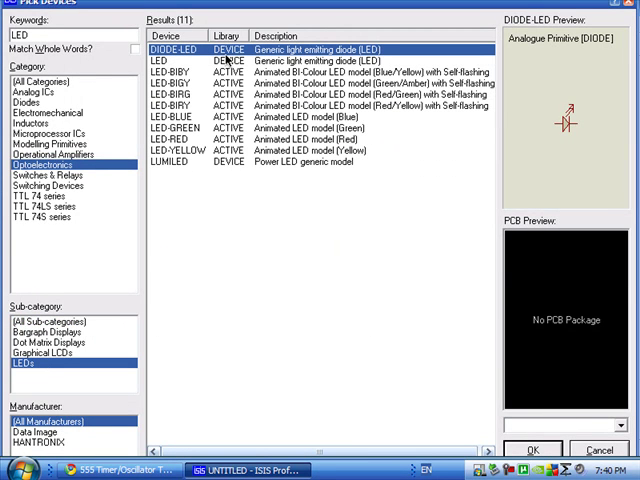
{"action": "mouse_move", "coordinate": [527, 367]}
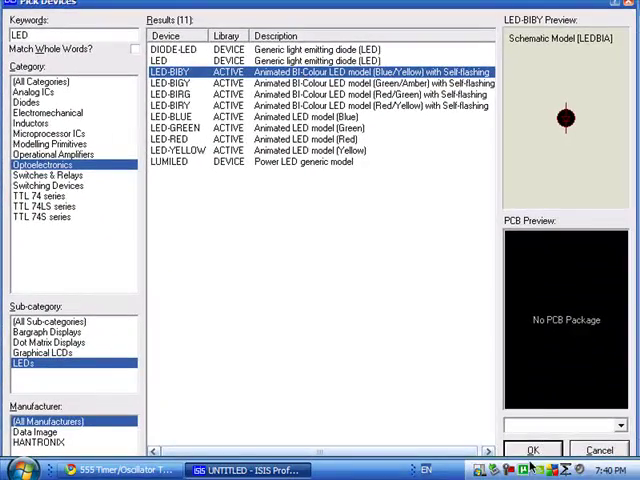
{"action": "left_click", "coordinate": [533, 449]}
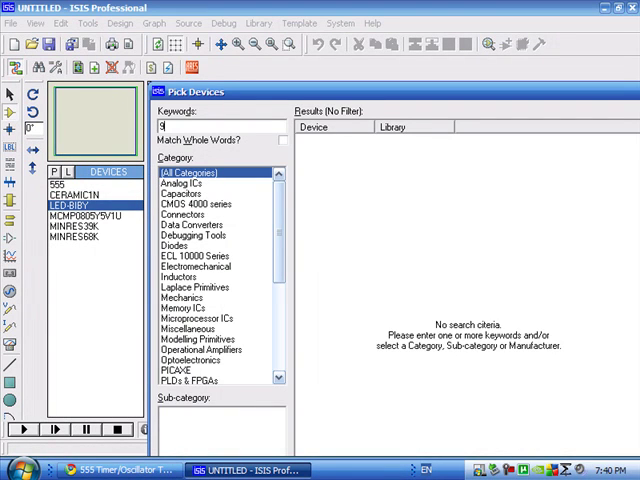
- Look up batteries, then search 'connec' under Connectors to find the CONN-H2 header
{"action": "type", "text": "V"}
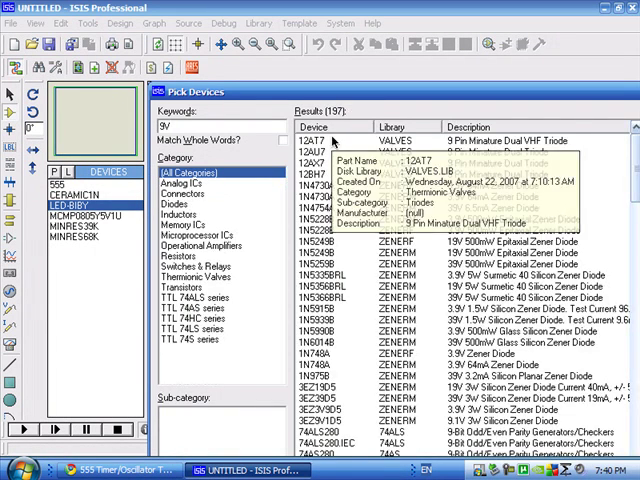
{"action": "type", "text": "batter"}
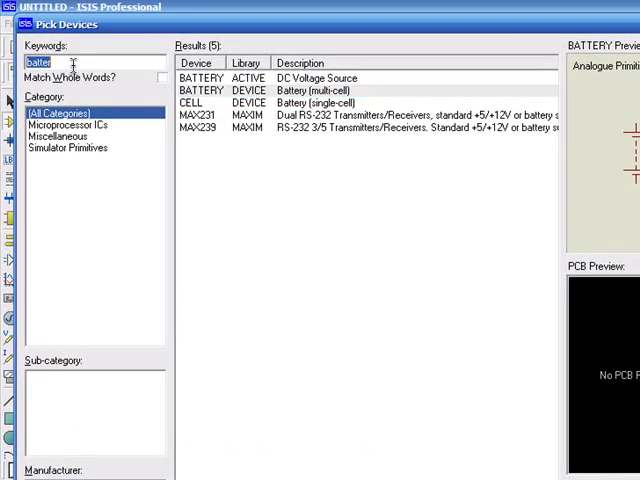
{"action": "type", "text": "connect"}
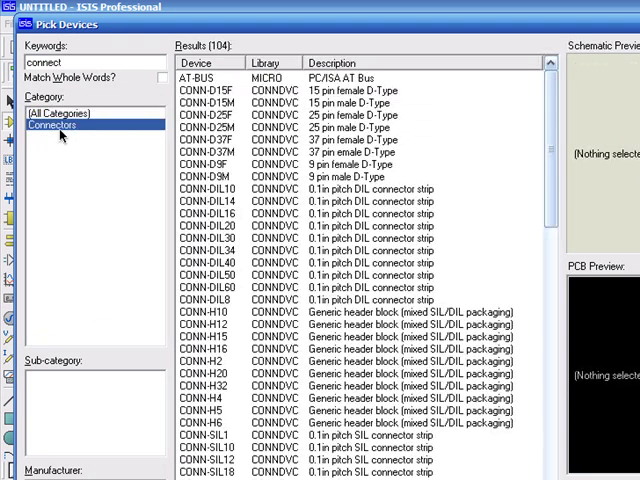
{"action": "left_click", "coordinate": [55, 125]}
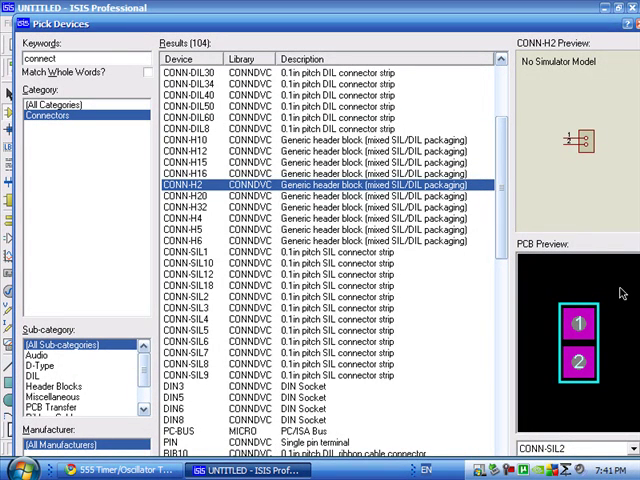
{"action": "mouse_move", "coordinate": [32, 194]}
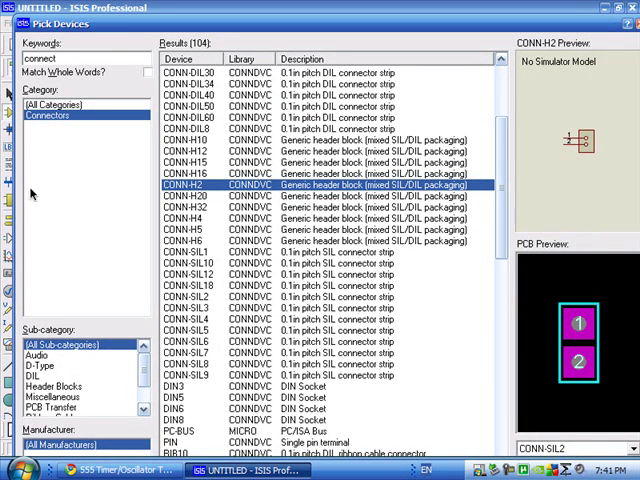
{"action": "mouse_move", "coordinate": [545, 9]}
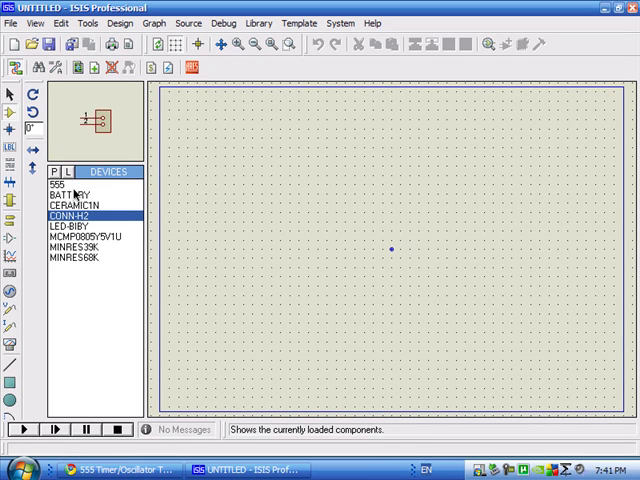
- Select the 555 from the parts list and place U1 near the sheet centre
{"action": "left_click", "coordinate": [10, 91]}
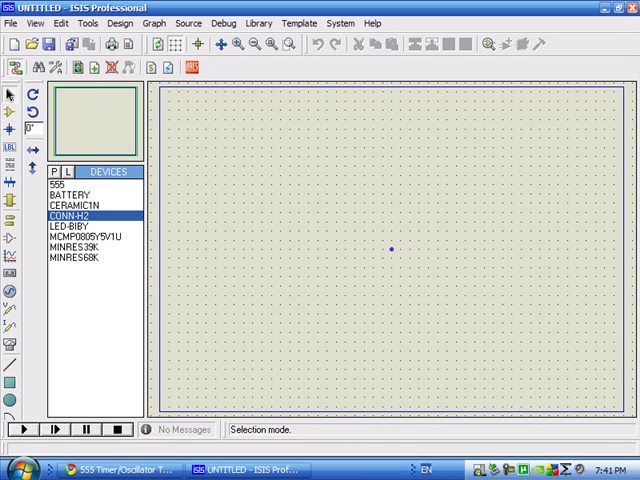
{"action": "left_click", "coordinate": [80, 214]}
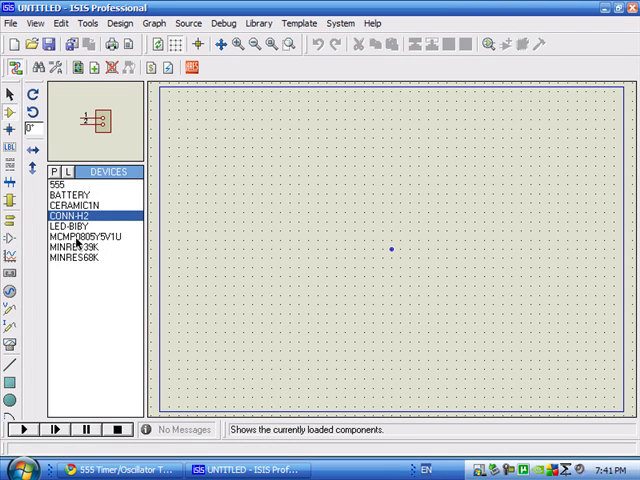
{"action": "left_click", "coordinate": [57, 183]}
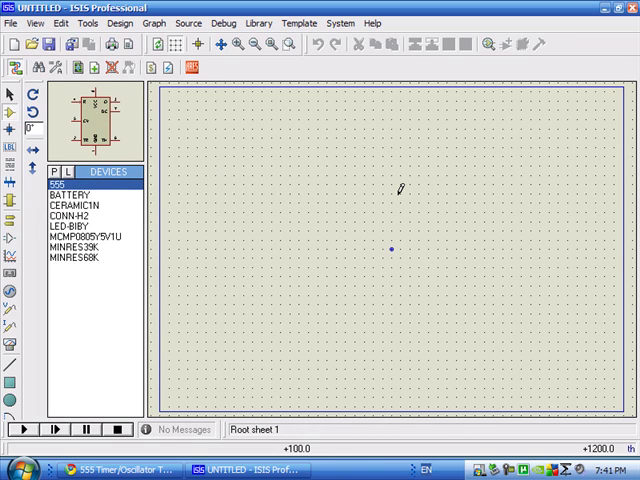
{"action": "left_click", "coordinate": [395, 195]}
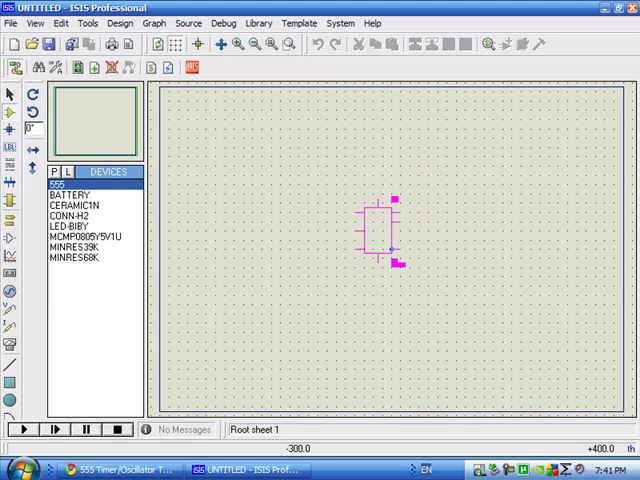
{"action": "left_click", "coordinate": [375, 228]}
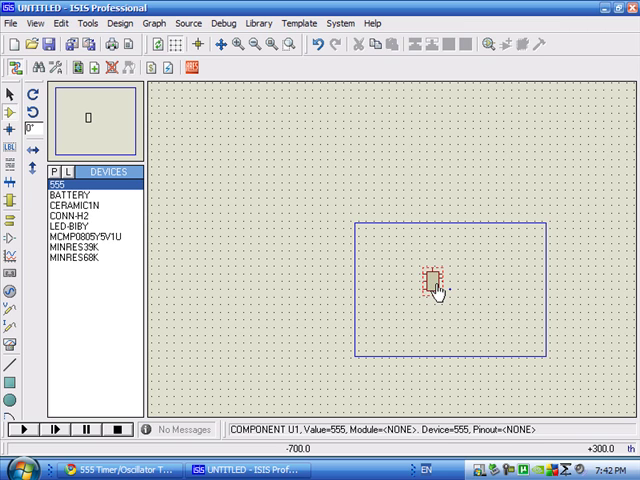
- Zoom in near U1 and move the vertical 68k resistor R1 to its right
{"action": "left_click", "coordinate": [433, 284]}
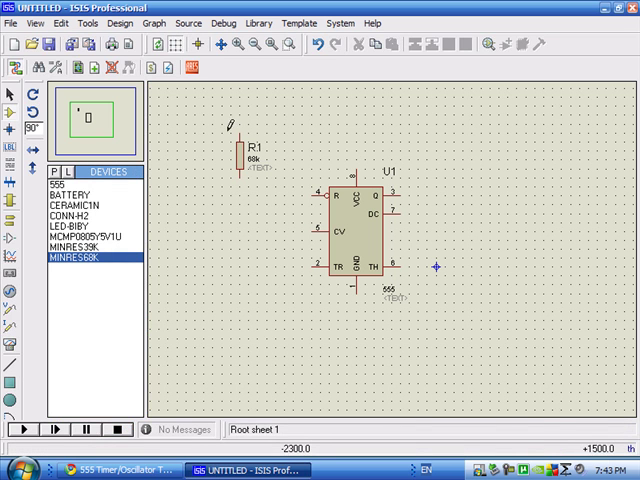
{"action": "left_click", "coordinate": [232, 155]}
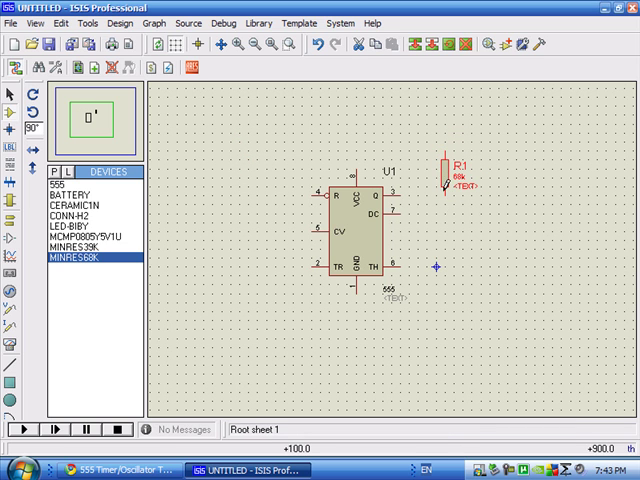
{"action": "left_click", "coordinate": [95, 235]}
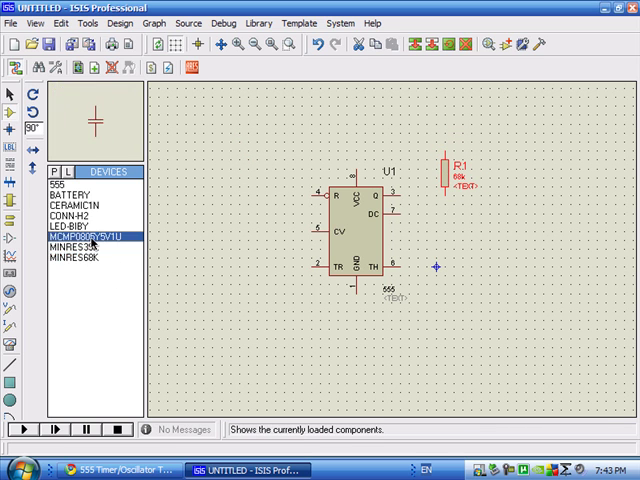
- Place capacitor C1 below resistor R2 and add the 220R resistors and LEDs
{"action": "left_click", "coordinate": [80, 237]}
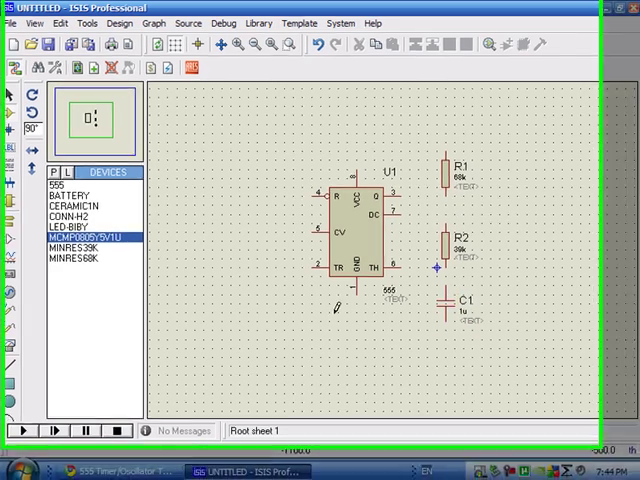
{"action": "left_click", "coordinate": [95, 297]}
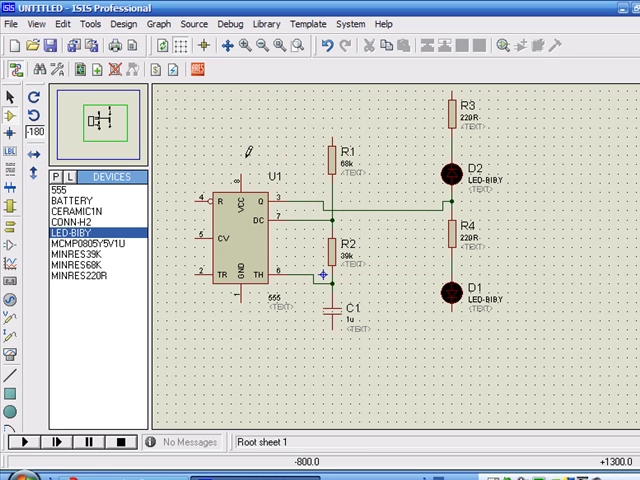
- Drop the battery placement and switch to Terminals Mode to list power and ground
{"action": "left_click", "coordinate": [74, 211]}
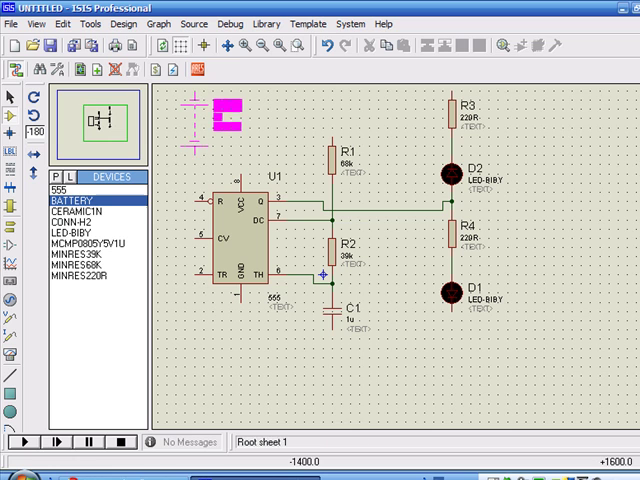
{"action": "left_click", "coordinate": [190, 120]}
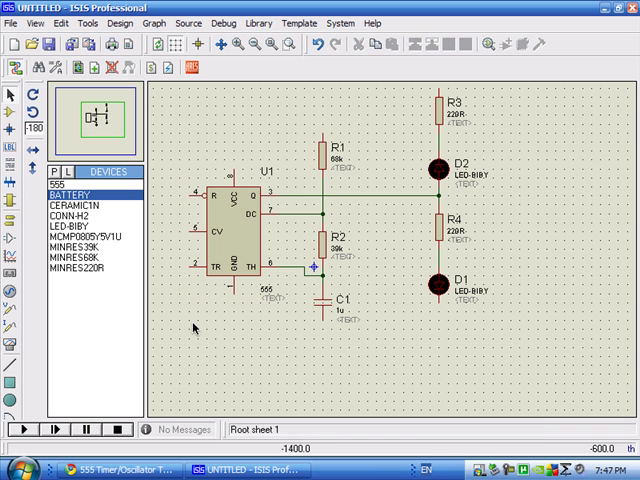
{"action": "mouse_move", "coordinate": [25, 218]}
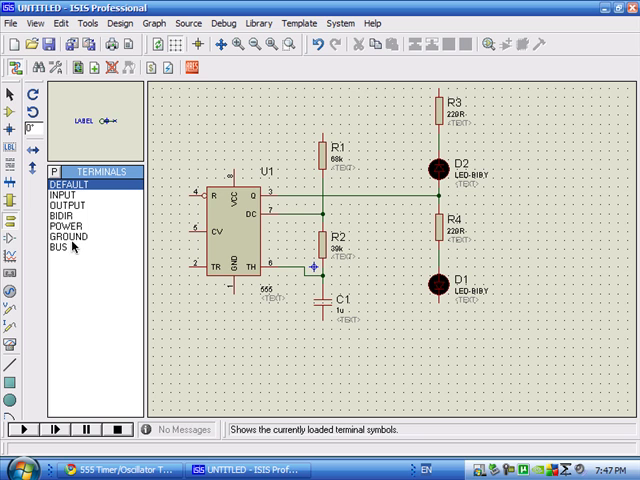
- Place a GROUND terminal below U1's GND pin and a POWER terminal above VCC
{"action": "left_click", "coordinate": [65, 250]}
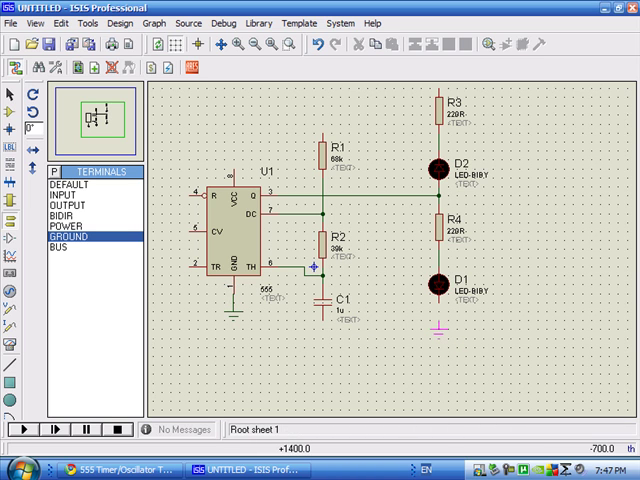
{"action": "left_click", "coordinate": [64, 225]}
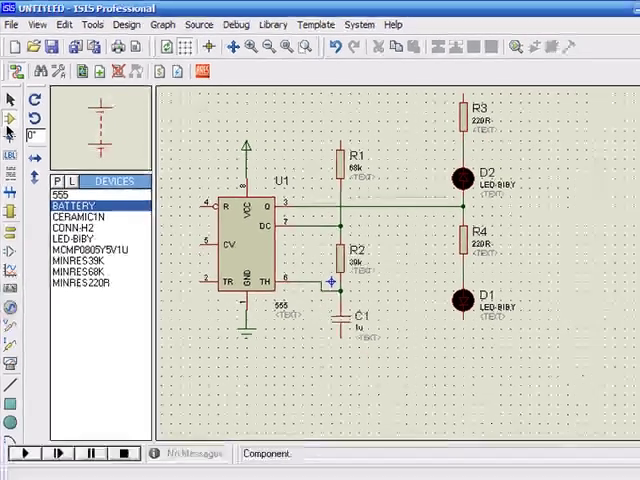
- Place CONN-H2 connector J1 at the right with a POWER terminal on pin 1
{"action": "left_click", "coordinate": [74, 201]}
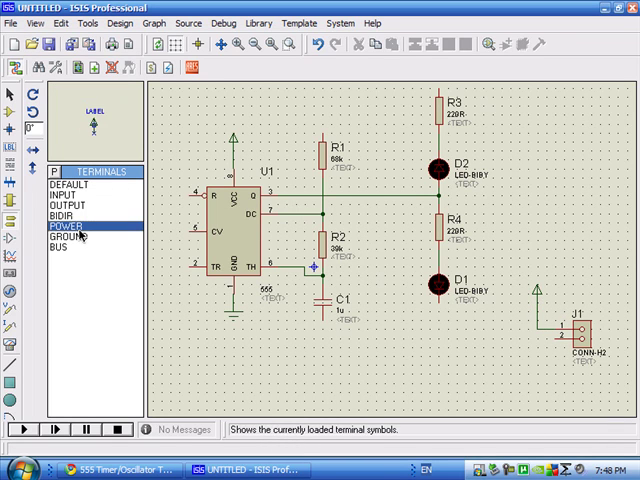
{"action": "left_click", "coordinate": [60, 236]}
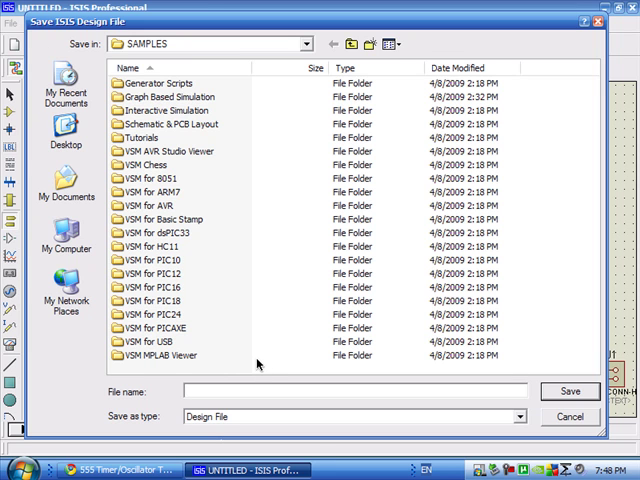
- Save the design as 'mytest' in the SAMPLES folder
{"action": "type", "text": "mytest"}
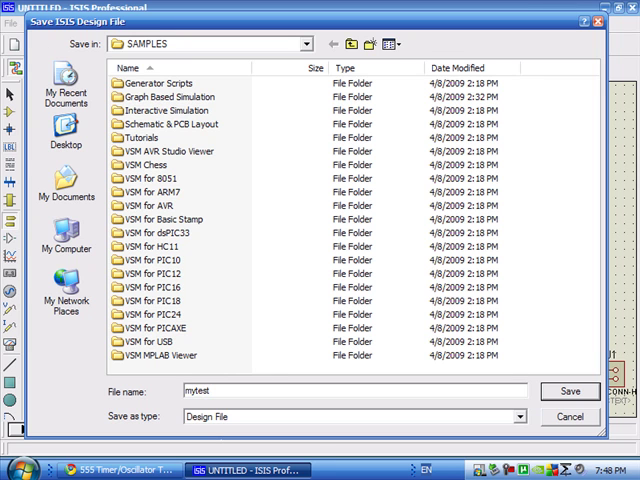
{"action": "left_click", "coordinate": [570, 391]}
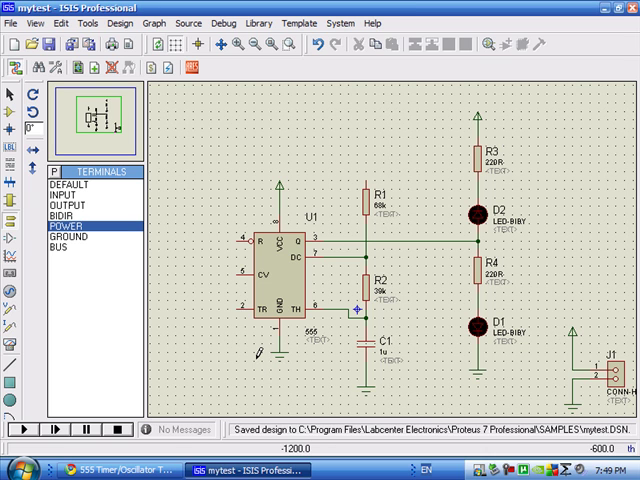